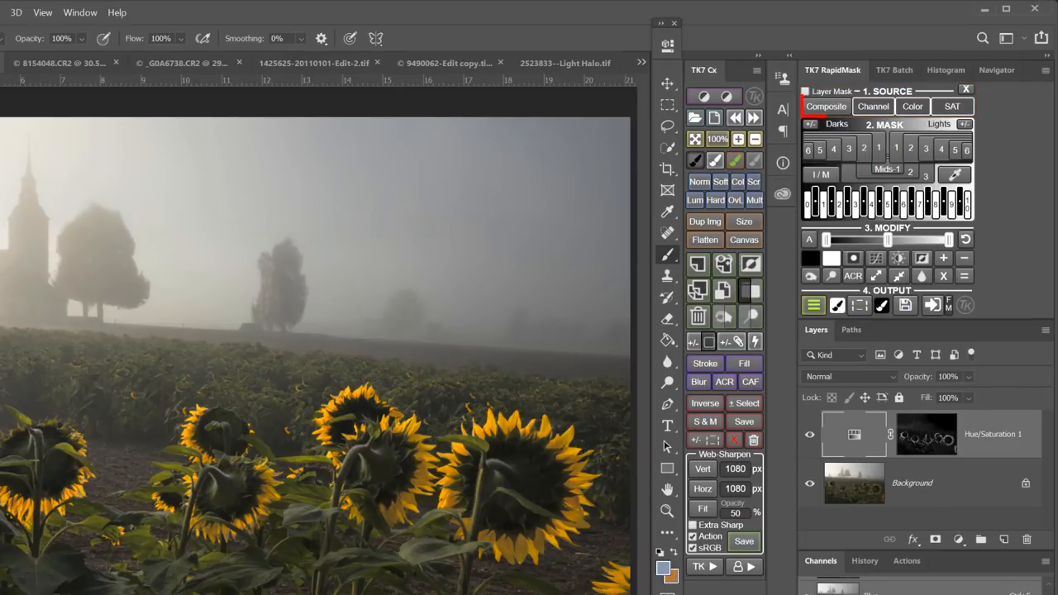
pyautogui.click(873, 106)
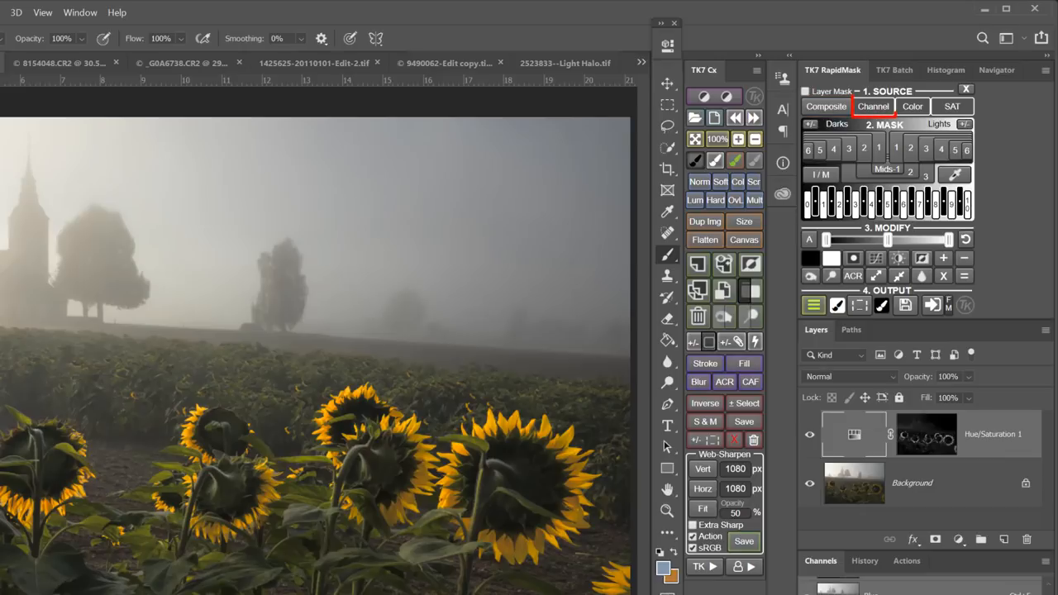
pyautogui.click(912, 106)
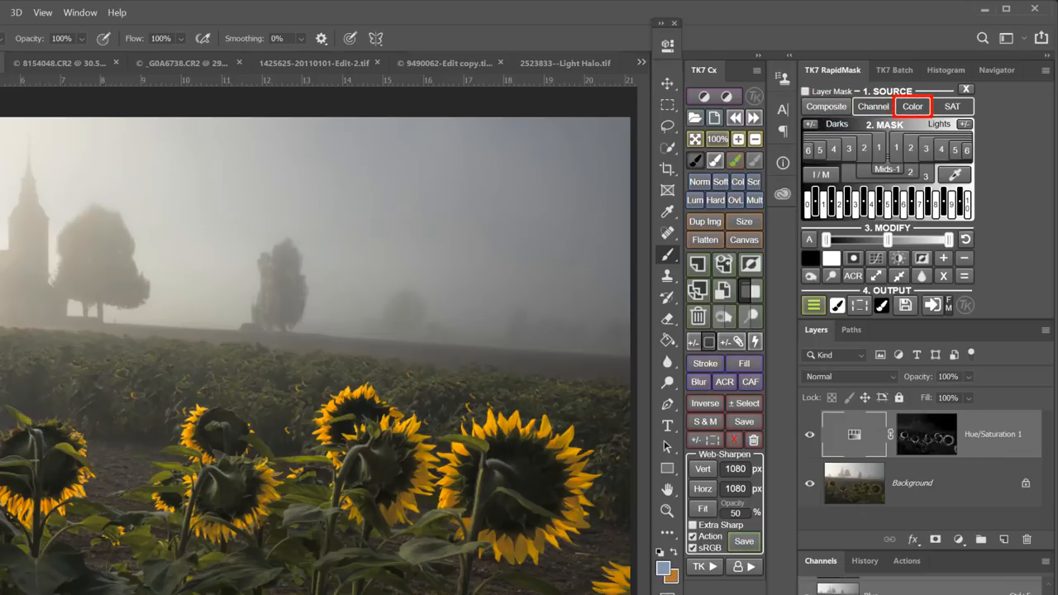
pyautogui.click(951, 106)
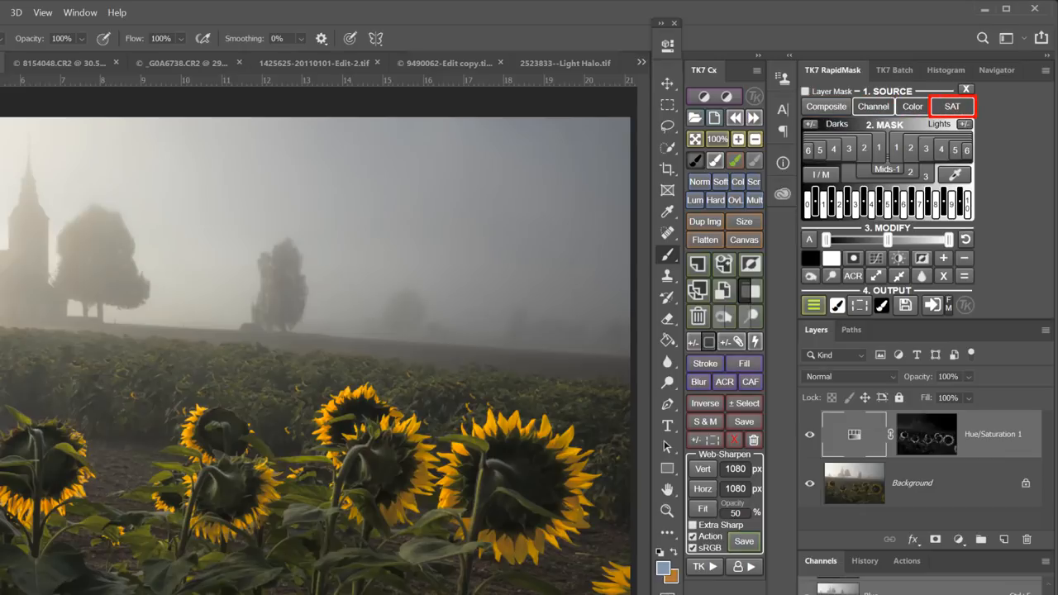